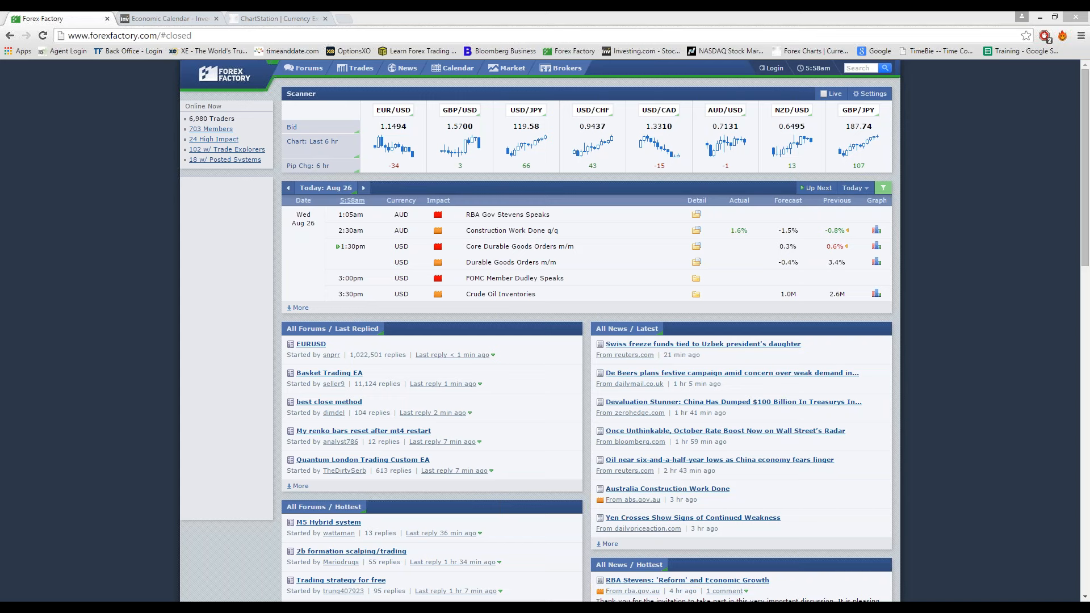
mouse_move(443, 230)
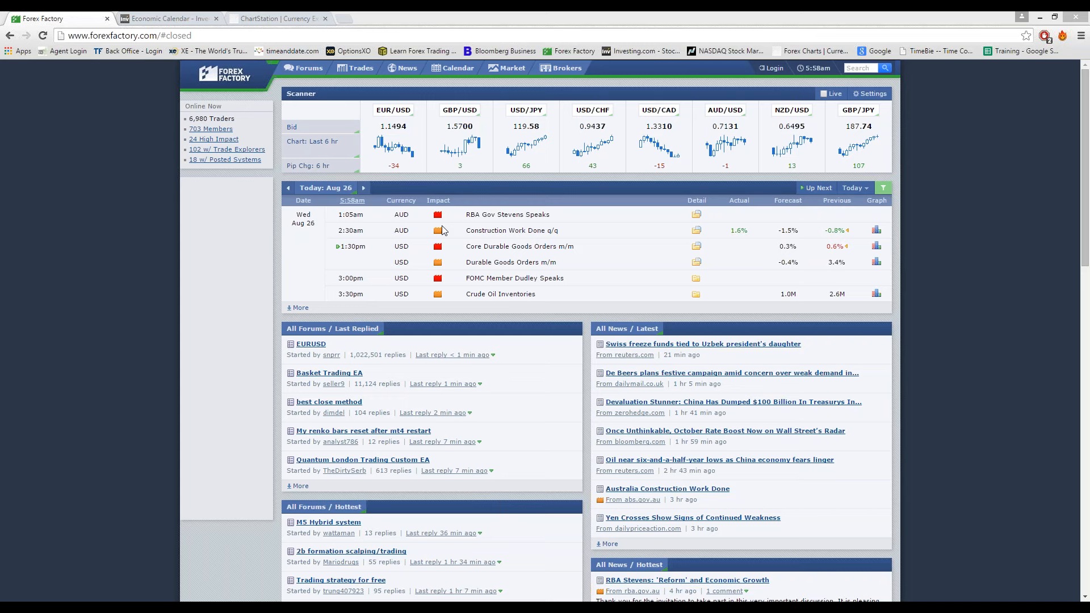
mouse_move(578, 279)
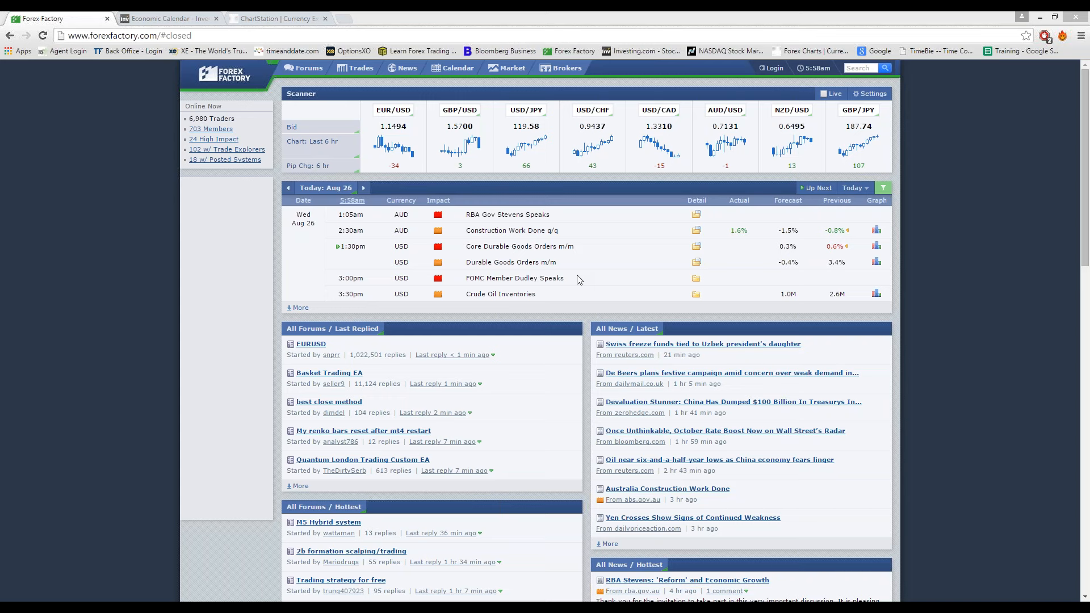
mouse_move(568, 262)
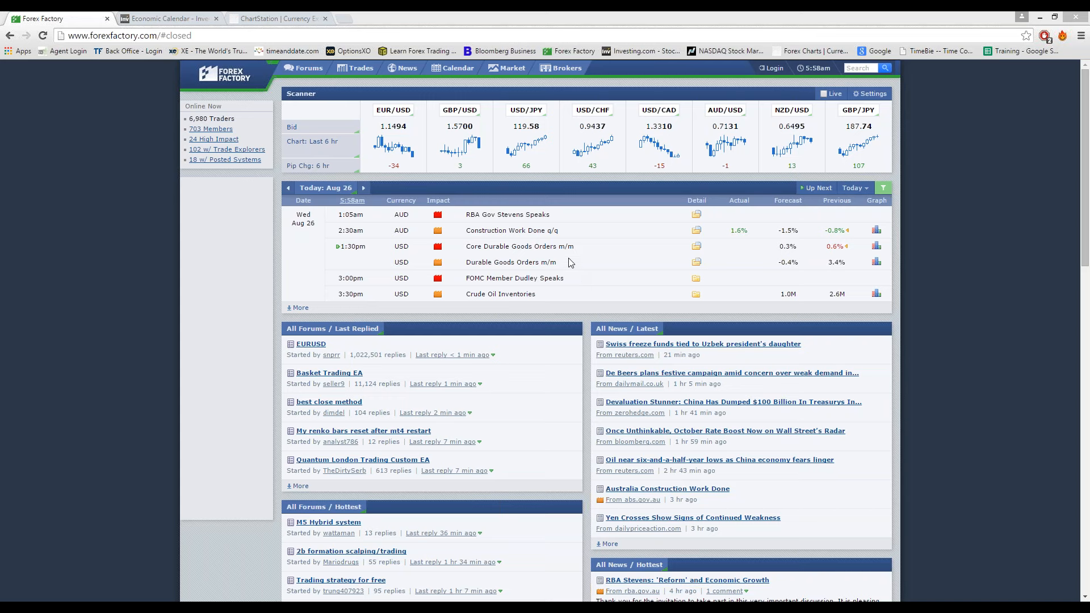
mouse_move(399, 276)
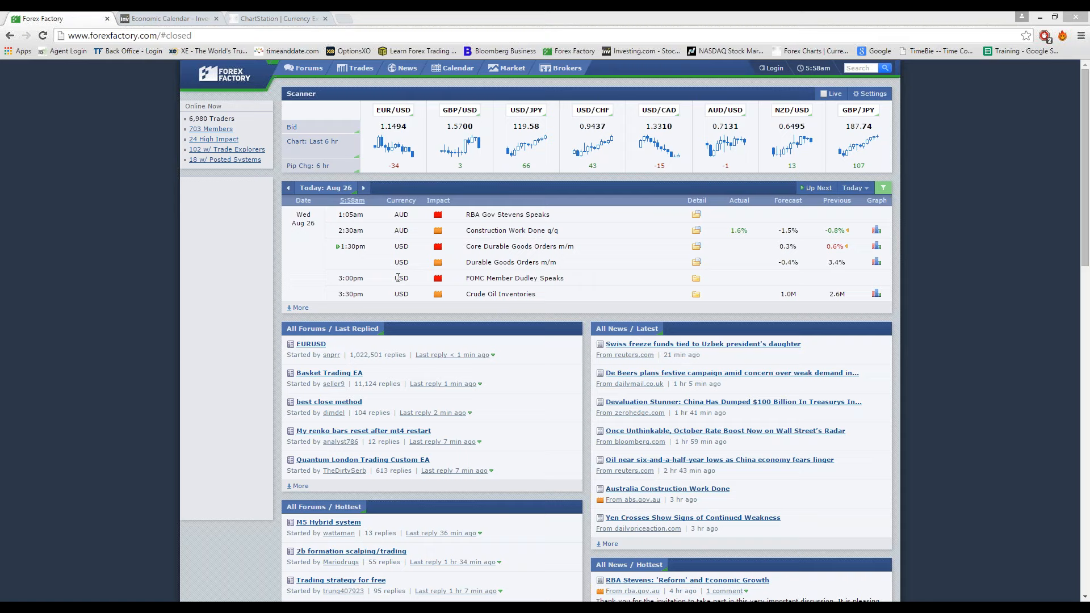
mouse_move(173, 71)
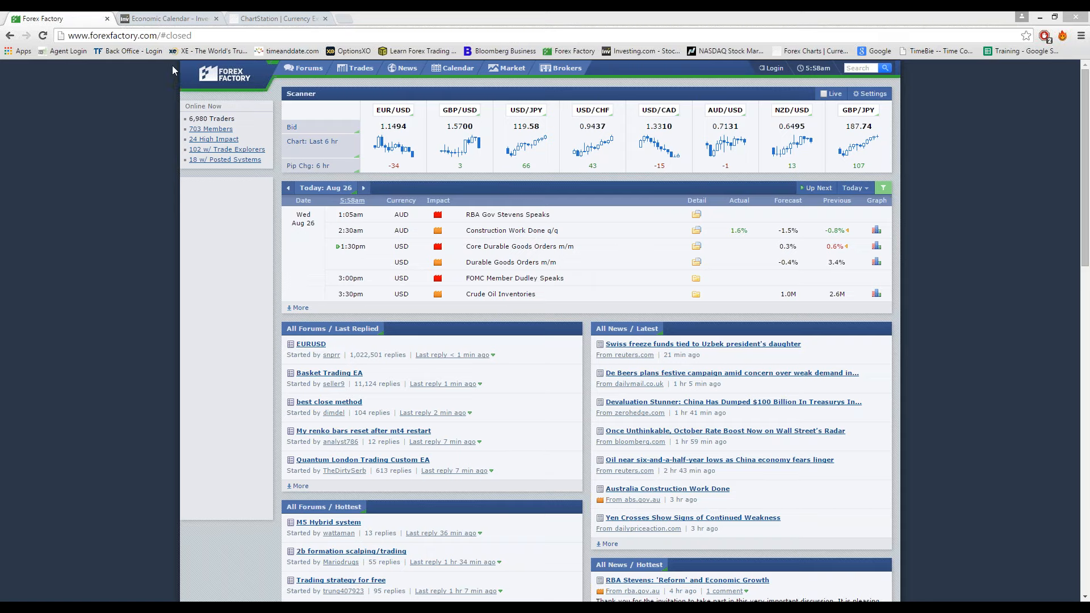
Step: Switch to the ChartStation tab showing the WTI Crude 30-minute chart near 39.63
left_click(278, 18)
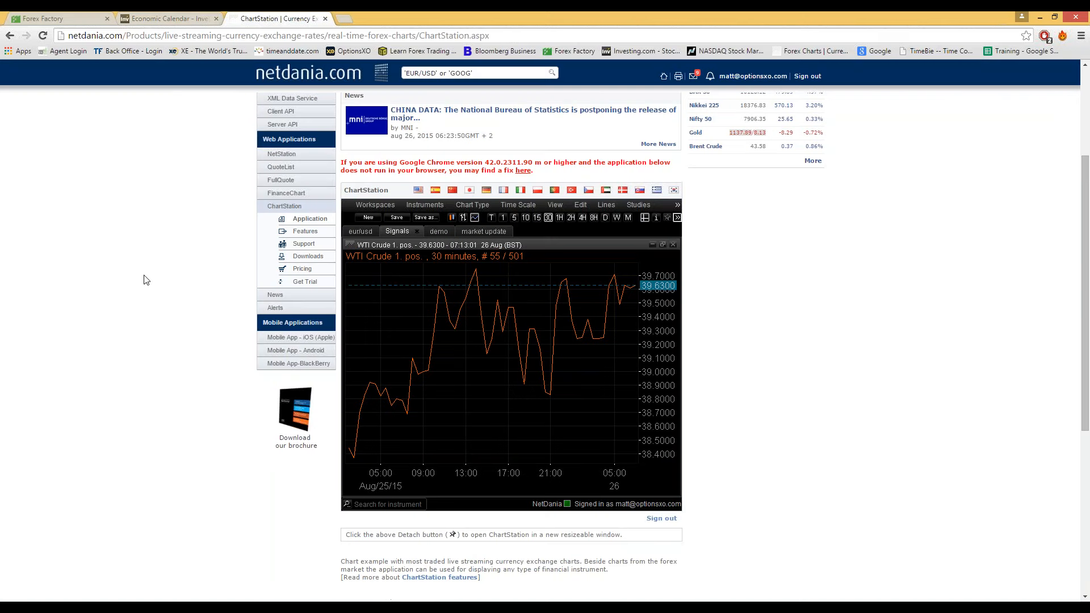
mouse_move(782, 314)
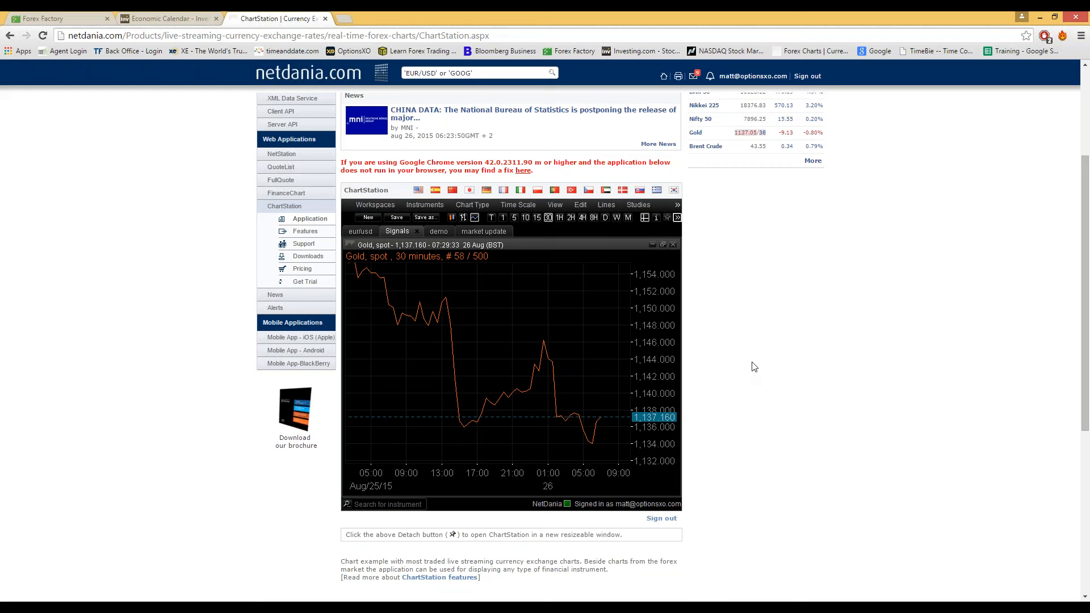
mouse_move(842, 320)
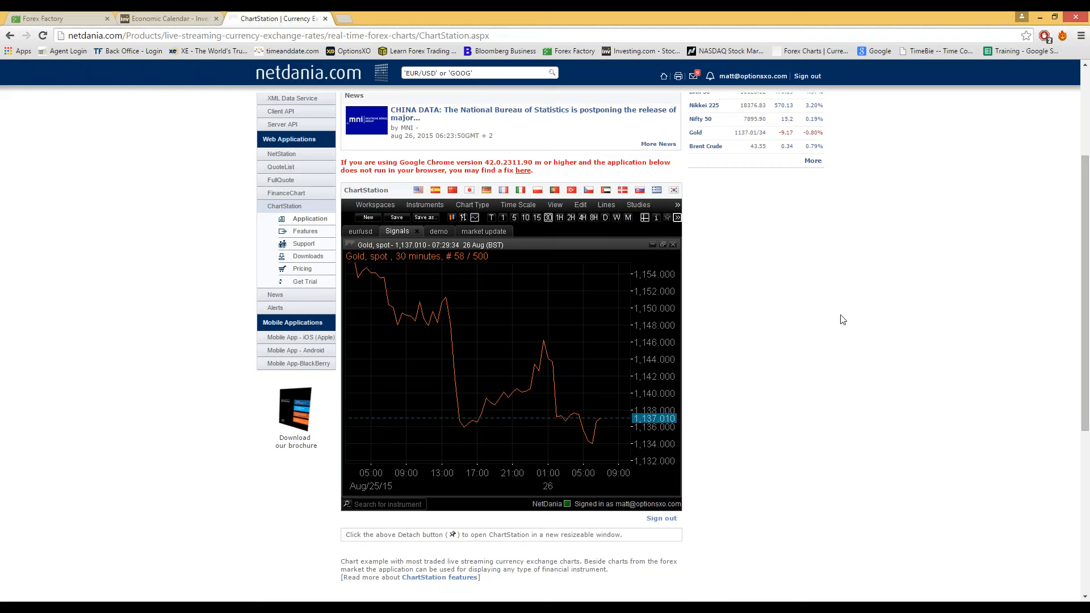
mouse_move(63, 181)
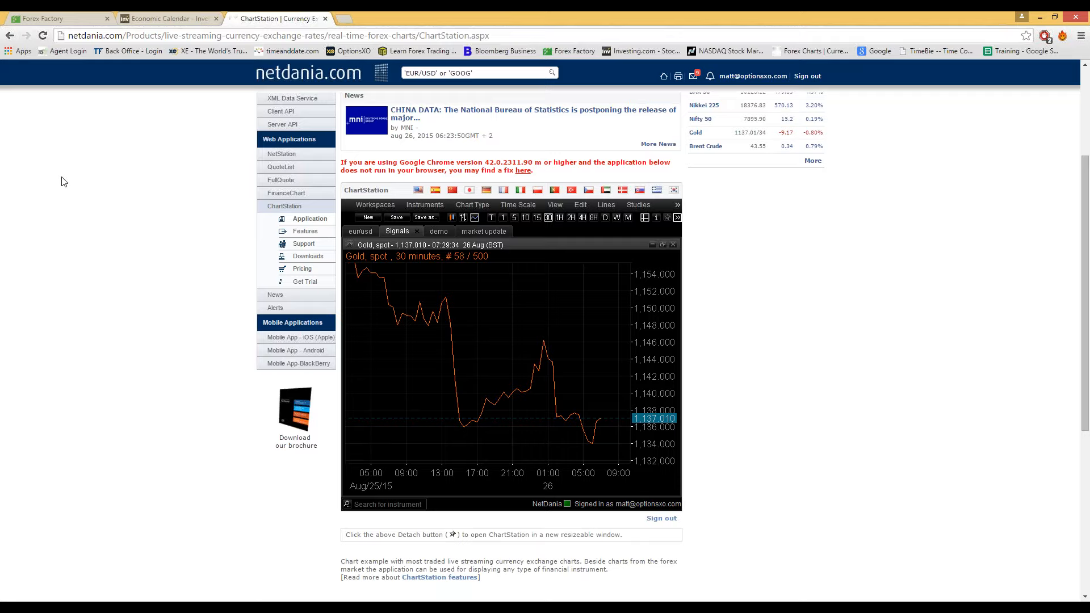